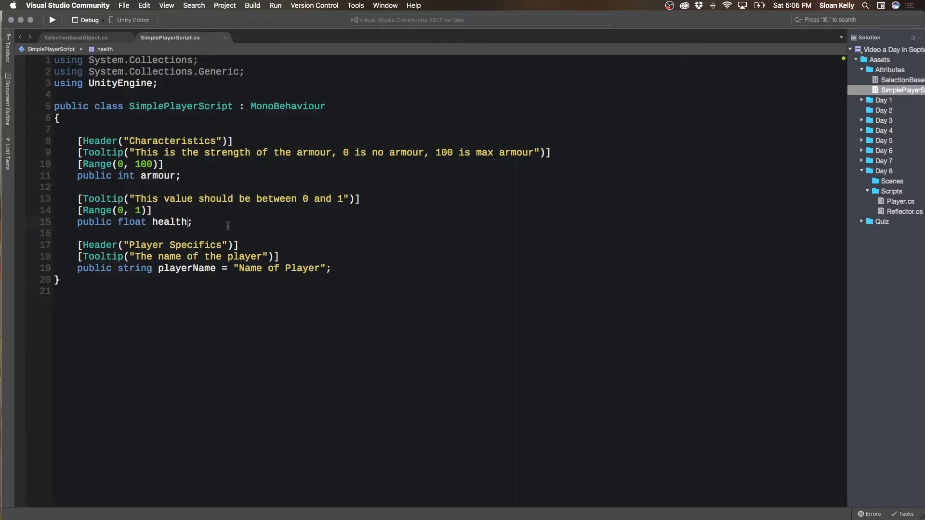
# - Give the public float health declaration a default value of 0.5f
pyautogui.write('= 0.')
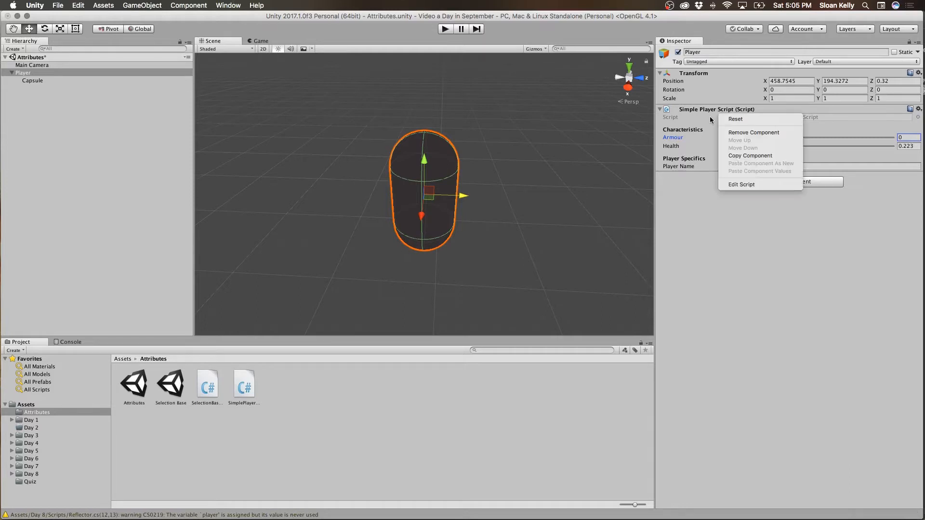
# - Remove Simple Player Script from Player and re-add it so Health shows 0.5
pyautogui.click(753, 133)
pyautogui.write('pla')
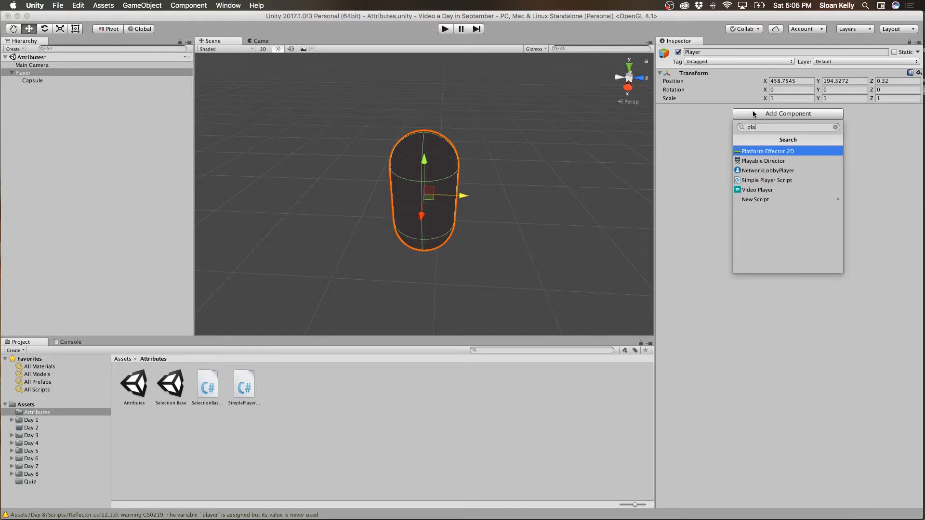
pyautogui.click(767, 180)
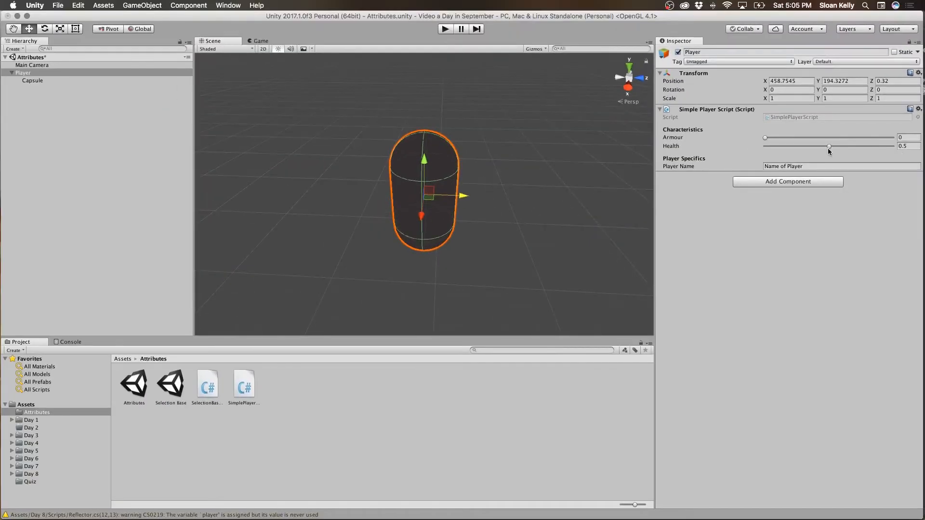
# - Drag the Health slider through about 0.28, 0.2 and 0.73 within its 0–1 range
pyautogui.moveTo(829, 146); pyautogui.dragTo(833, 145)
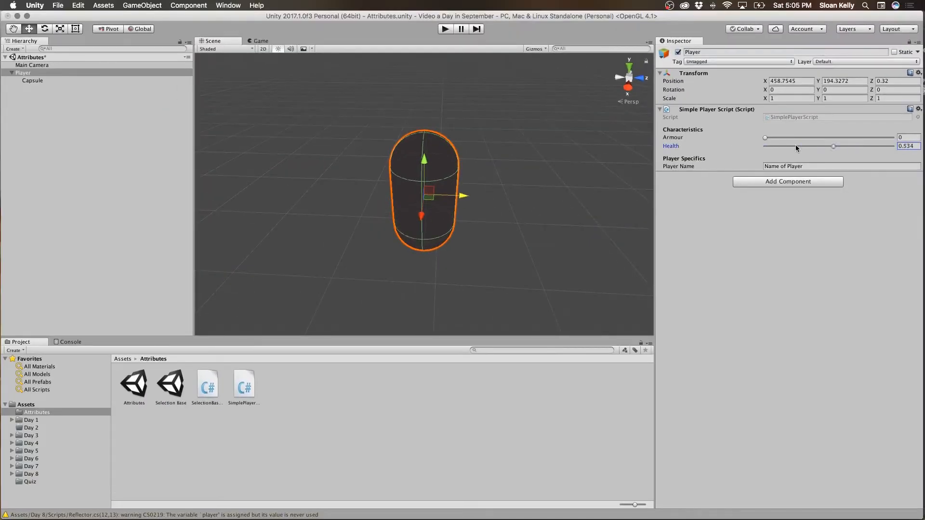
pyautogui.moveTo(834, 145); pyautogui.dragTo(801, 145)
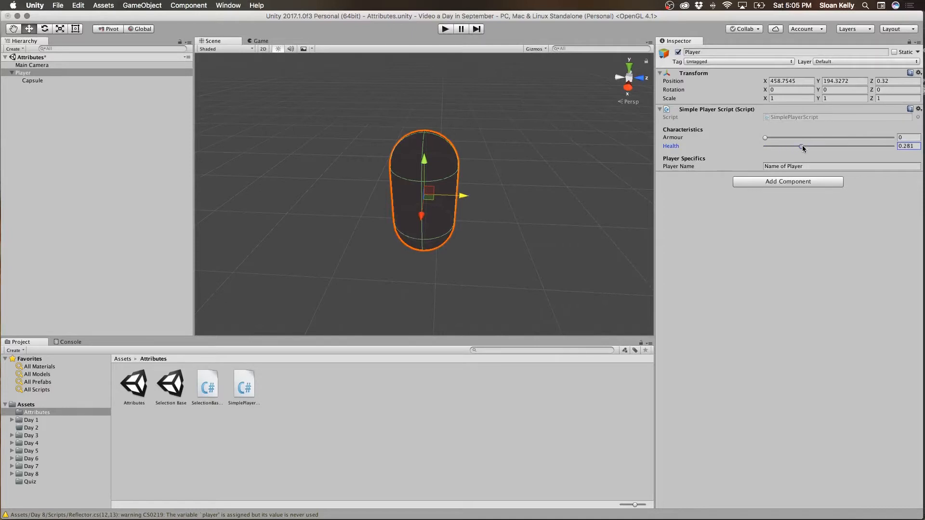
pyautogui.moveTo(802, 146); pyautogui.dragTo(789, 146)
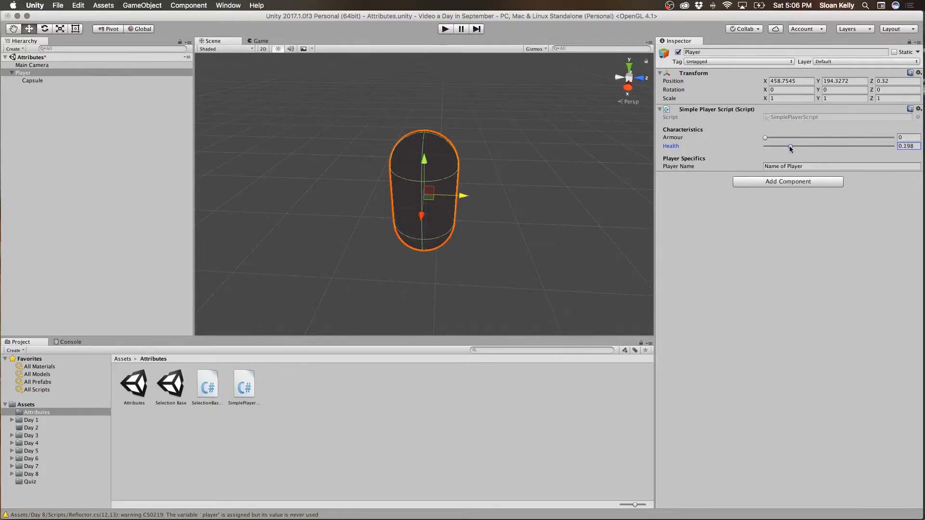
pyautogui.moveTo(790, 145); pyautogui.dragTo(859, 146)
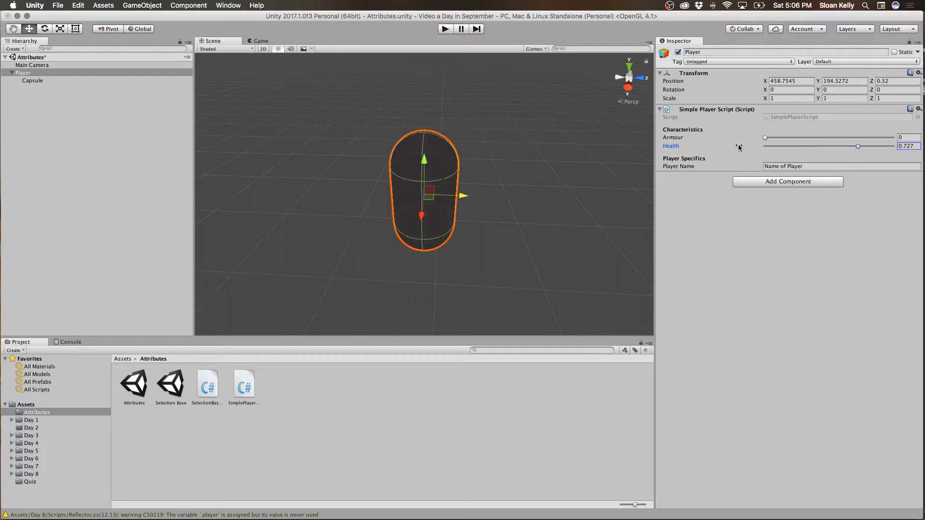
pyautogui.moveTo(740, 147)
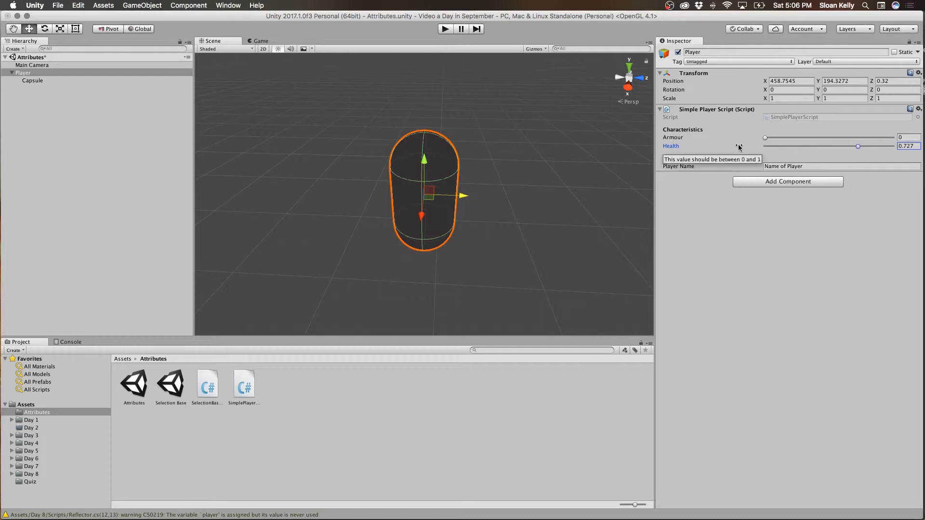
pyautogui.moveTo(680, 147)
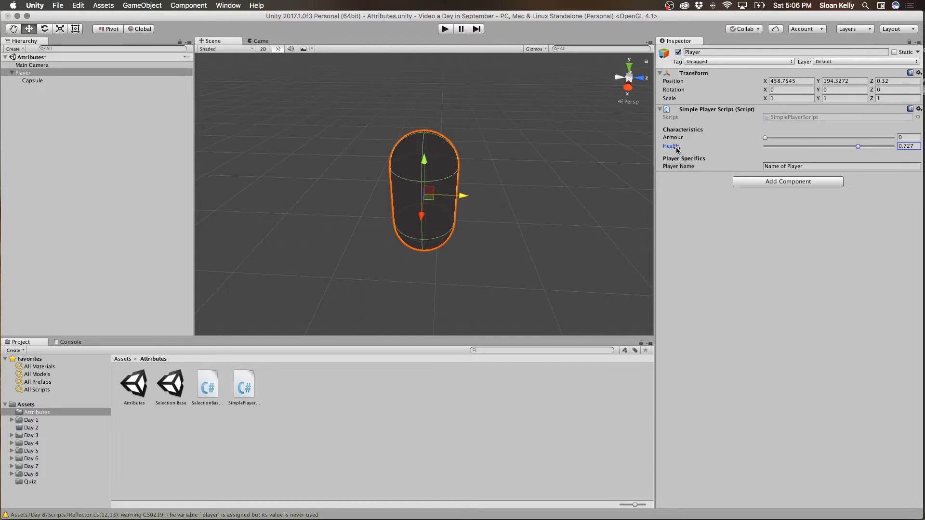
pyautogui.moveTo(676, 149)
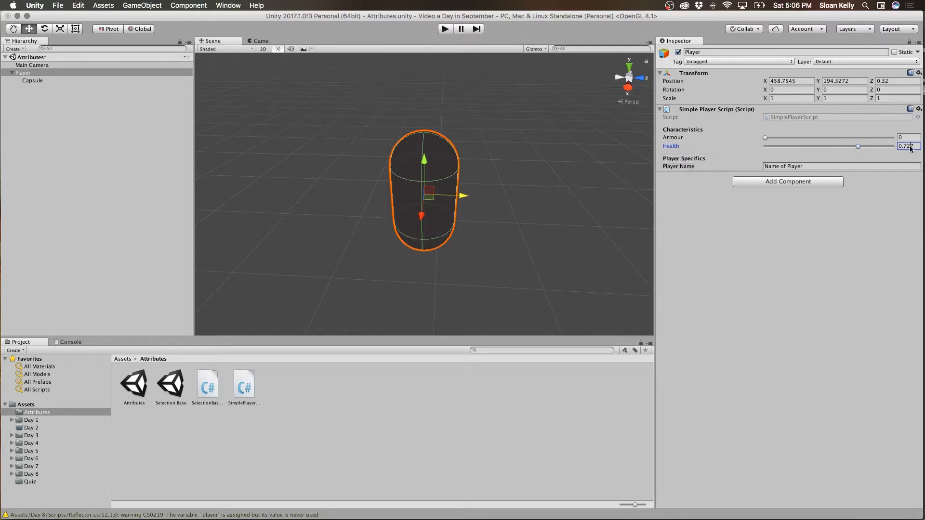
# - Return Health to 0.5, then lower it to about 0.17 and finally 0.11
pyautogui.click(840, 166)
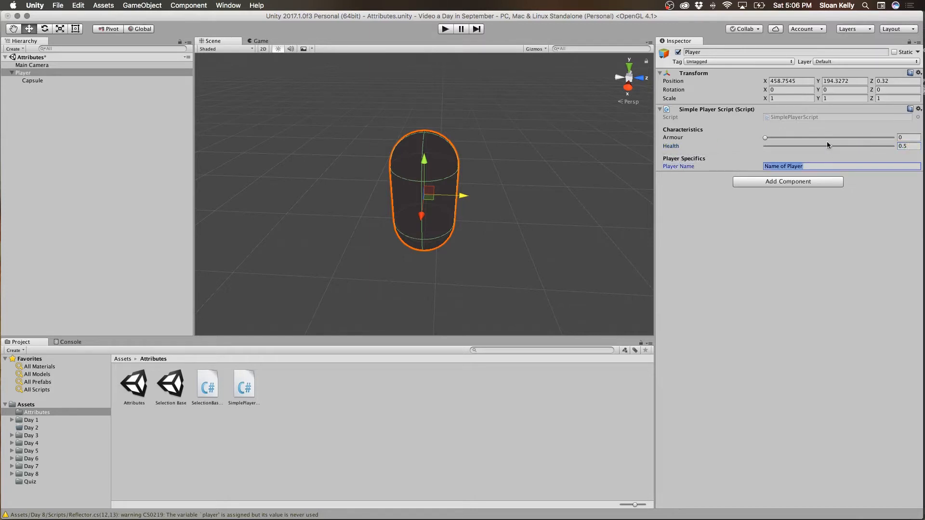
pyautogui.moveTo(891, 146); pyautogui.dragTo(788, 146)
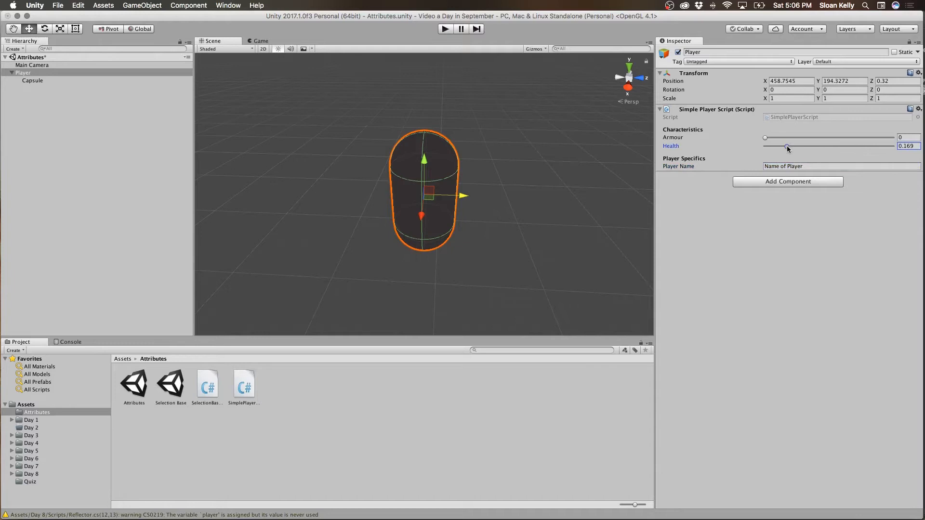
pyautogui.moveTo(786, 146); pyautogui.dragTo(778, 147)
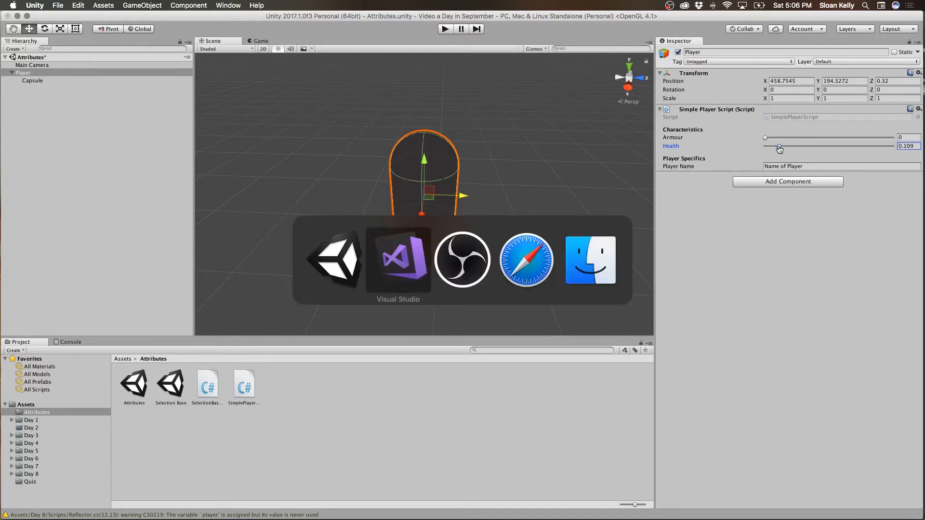
# - Add [ContextMenuItem("Reset to Default", "ResetHealthToDefault")] above the health field
pyautogui.click(398, 262)
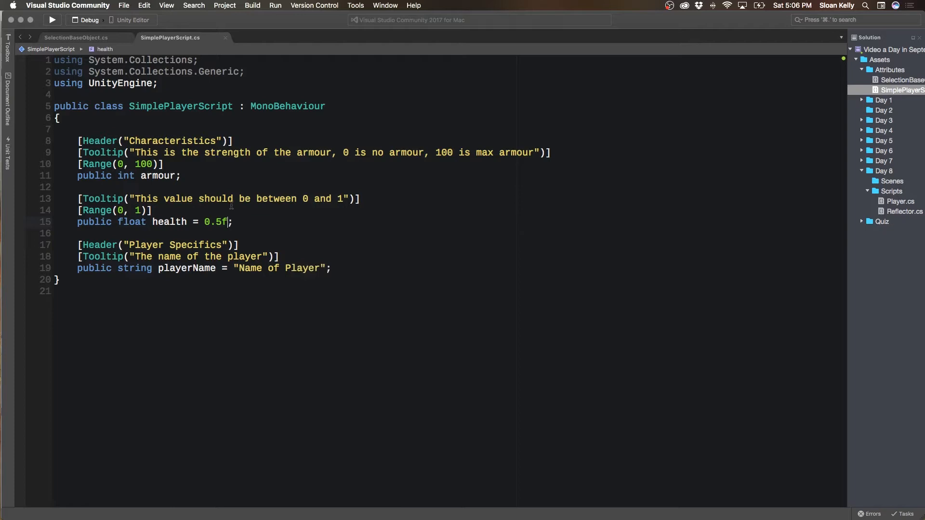
pyautogui.write('[ContextMenu')
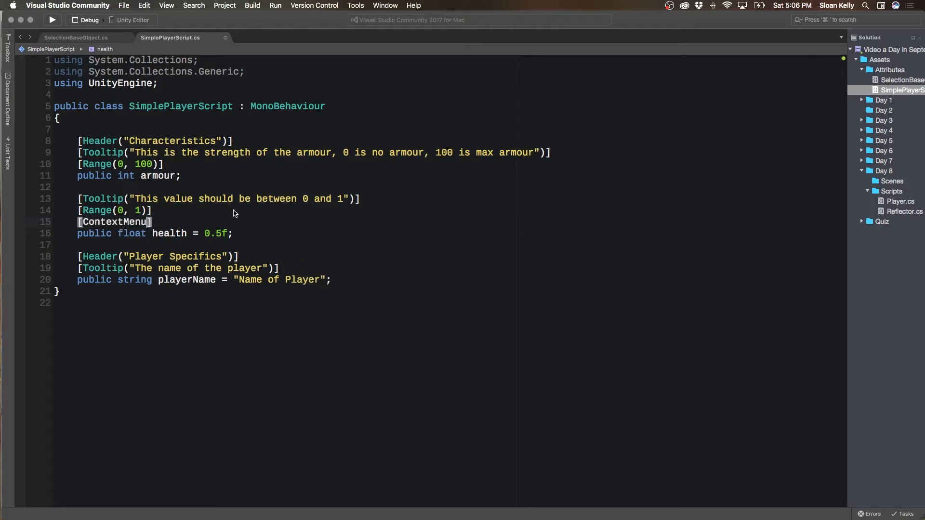
pyautogui.write('Item(')
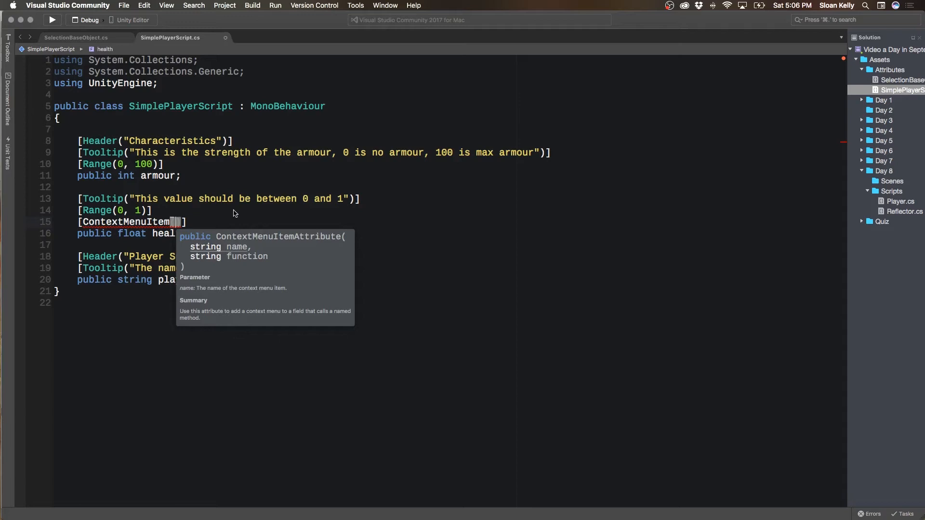
pyautogui.write('("Reset to Def')
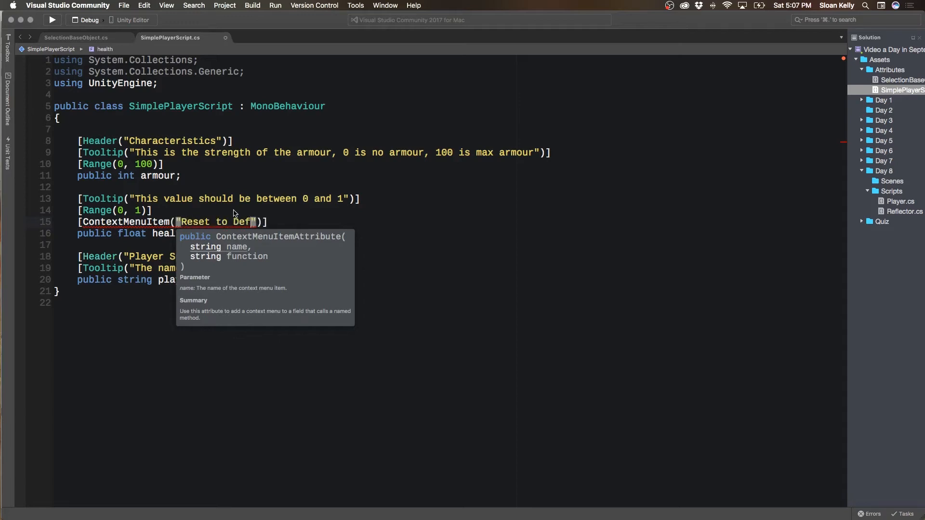
pyautogui.write('ault')
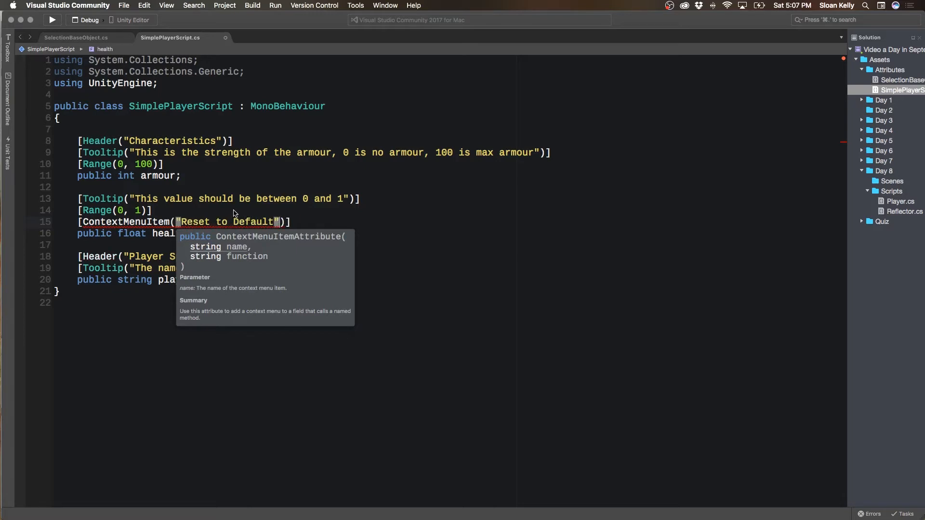
pyautogui.write(', ""')
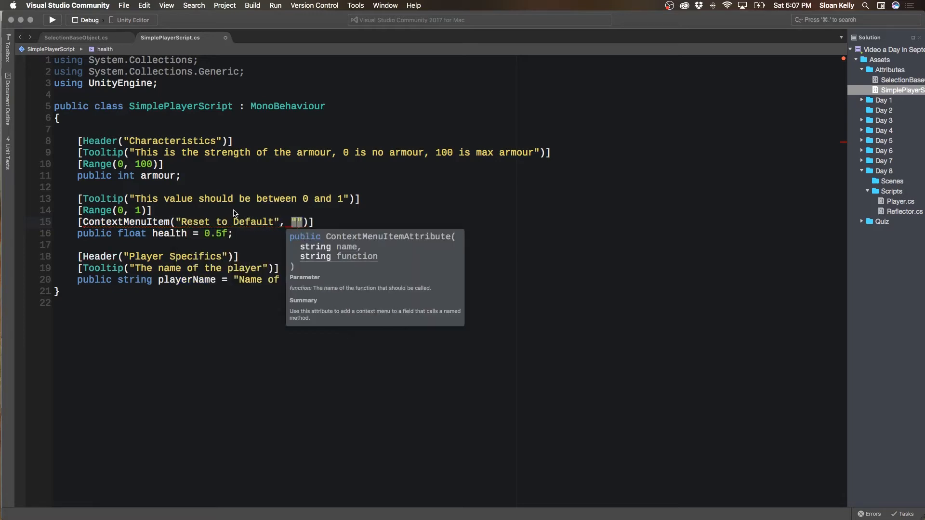
pyautogui.write('ResetHealthT')
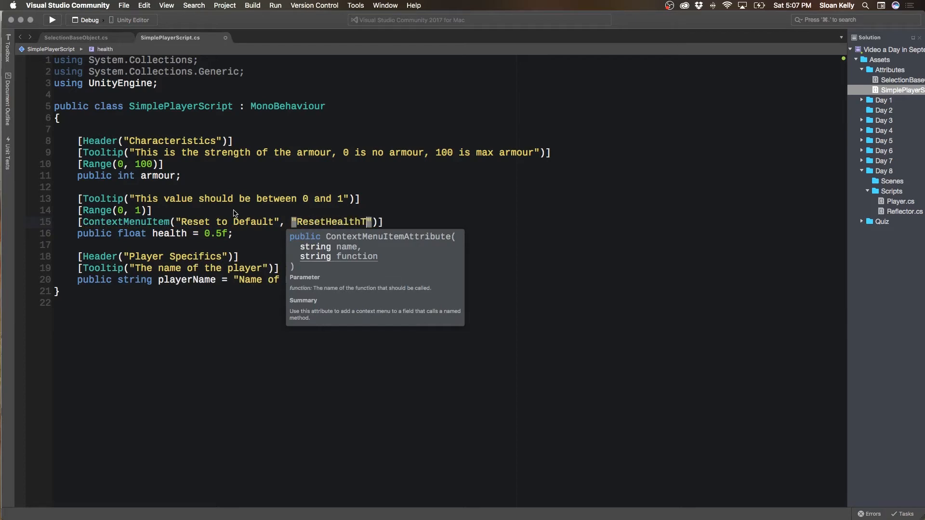
pyautogui.write('oDefault')
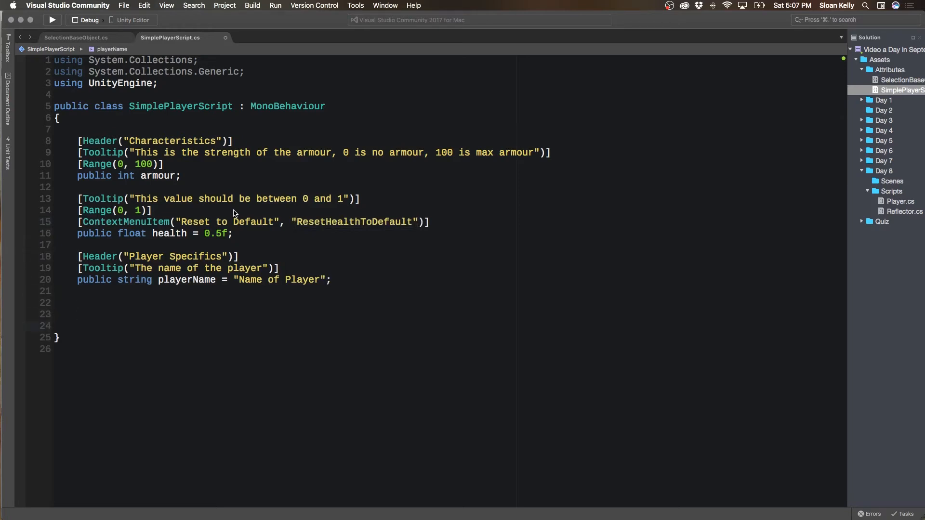
# - Declare a private void ResetHealthToDefault() method below playerName
pyautogui.write('private void R')
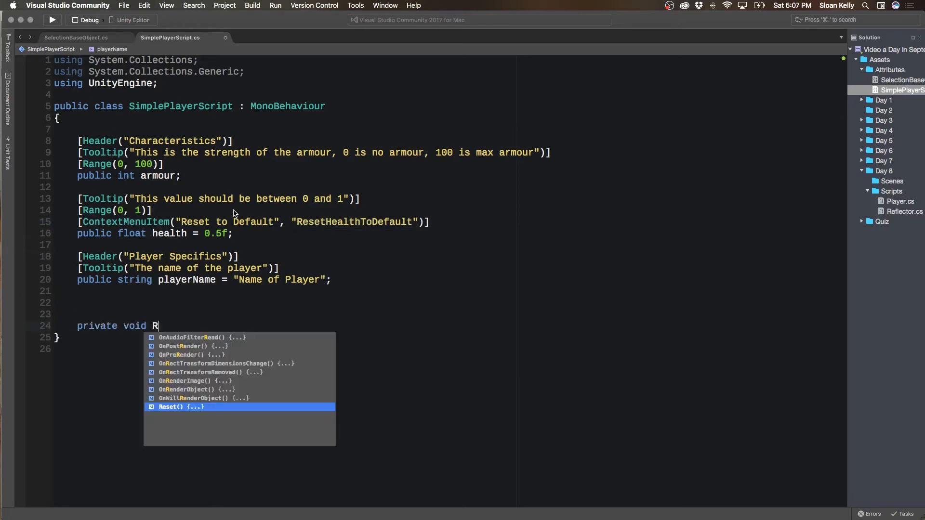
pyautogui.write('esetHeathToD')
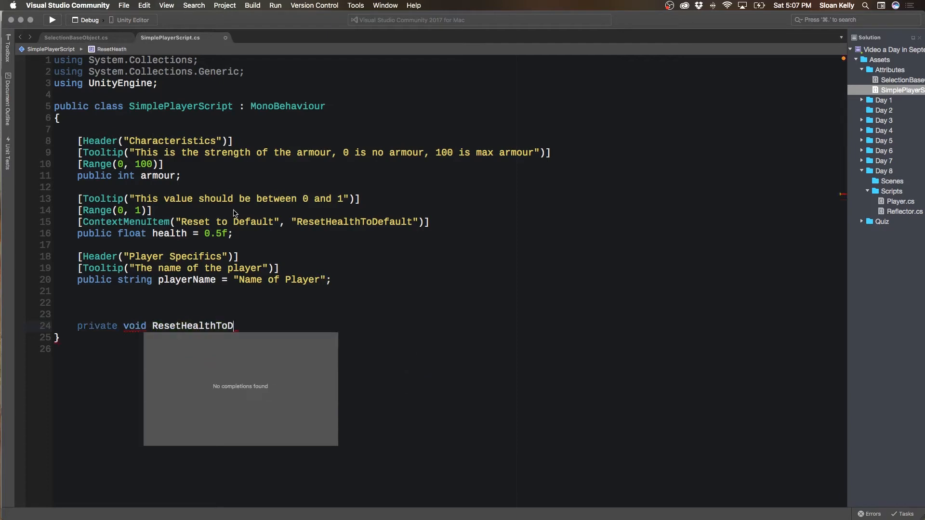
pyautogui.write('efault()')
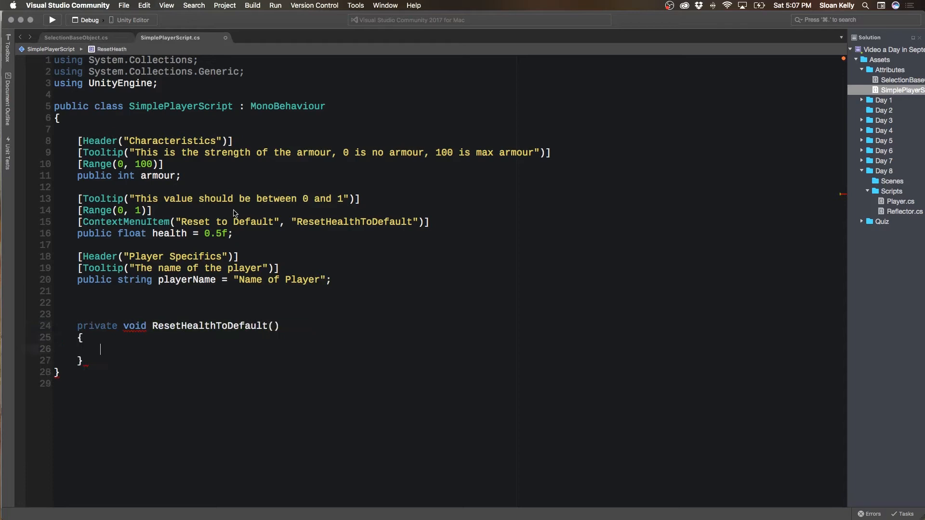
# - Inside the method body write health = 0.5f;
pyautogui.doubleClick(353, 222)
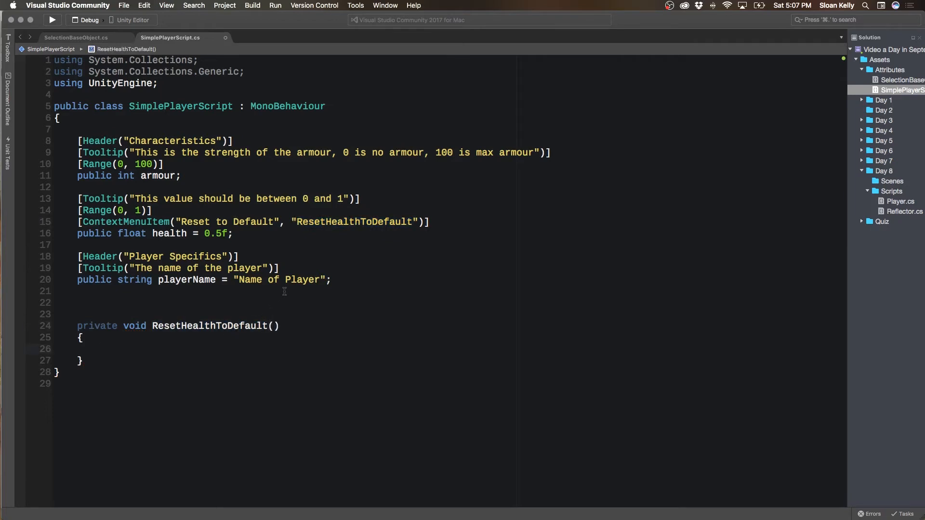
pyautogui.write('health')
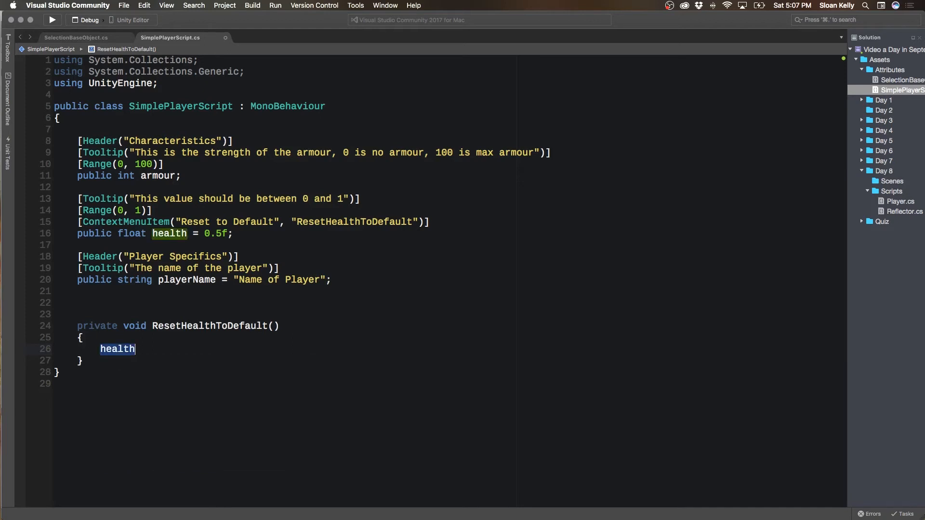
pyautogui.write('= 0.5')
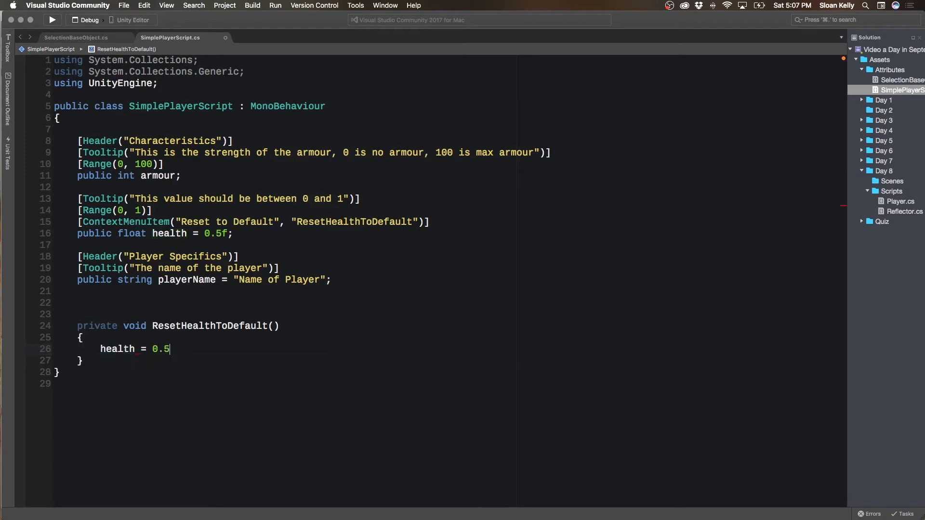
pyautogui.write('f;')
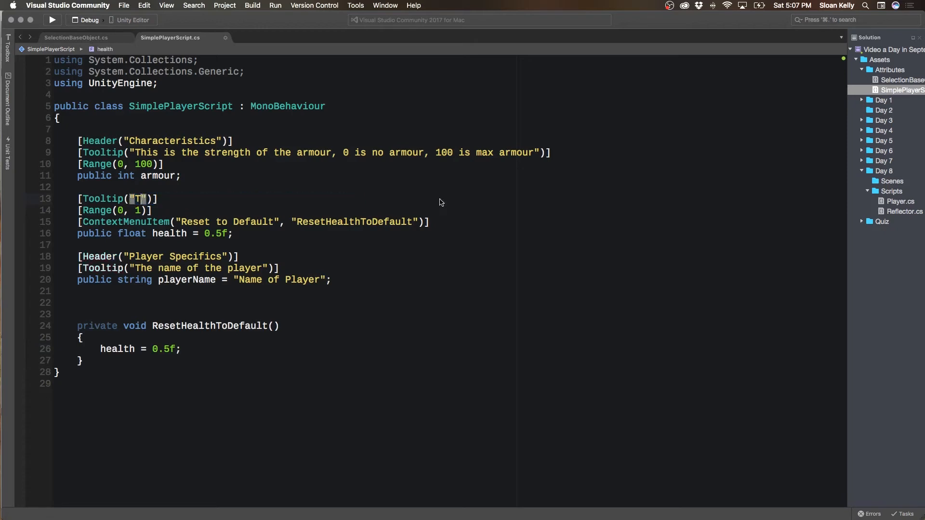
# - Rewrite the Tooltip string: current player health, 0 means dead, 1 represents full health
pyautogui.write('The current')
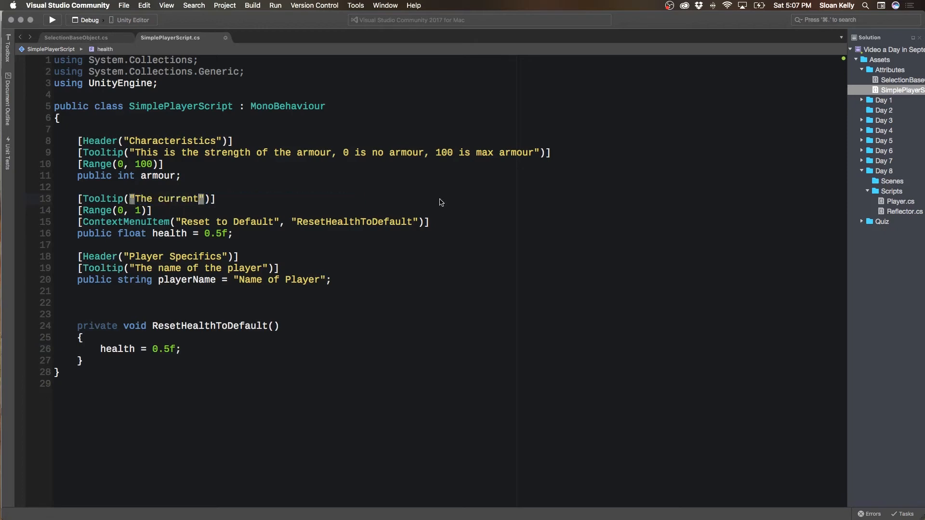
pyautogui.write('health of the player, the')
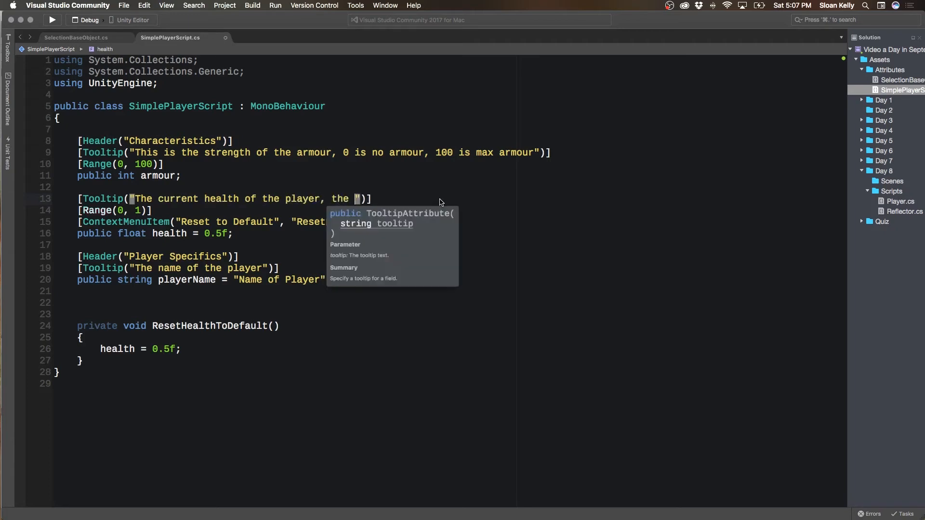
pyautogui.write('when it reaches 0')
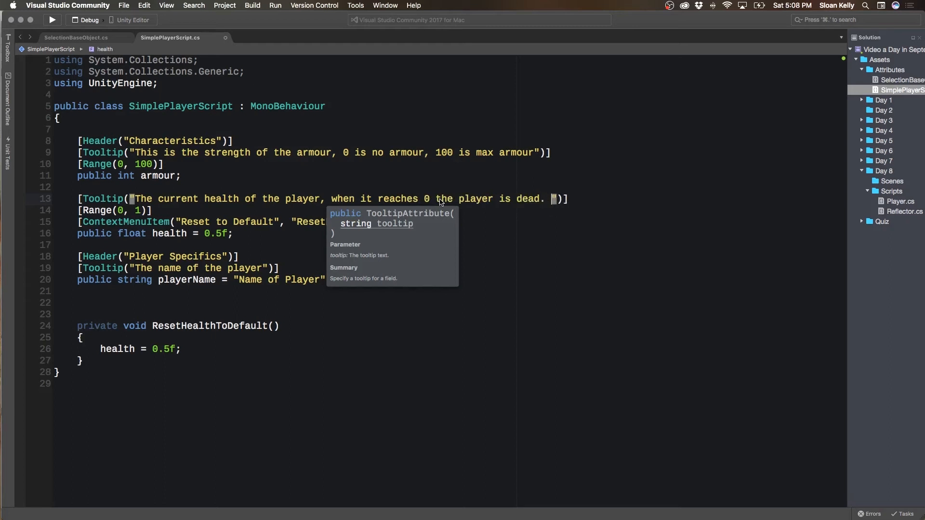
pyautogui.write('1 repre')
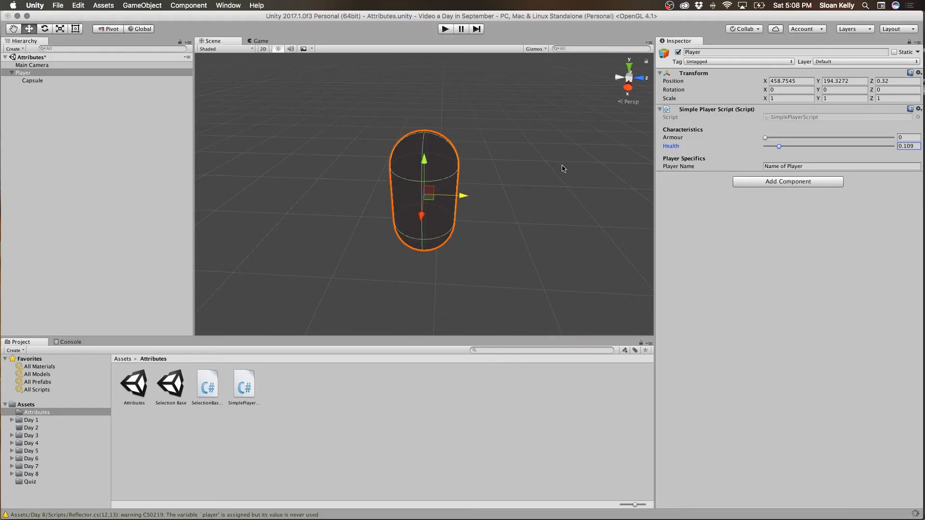
pyautogui.moveTo(838, 440)
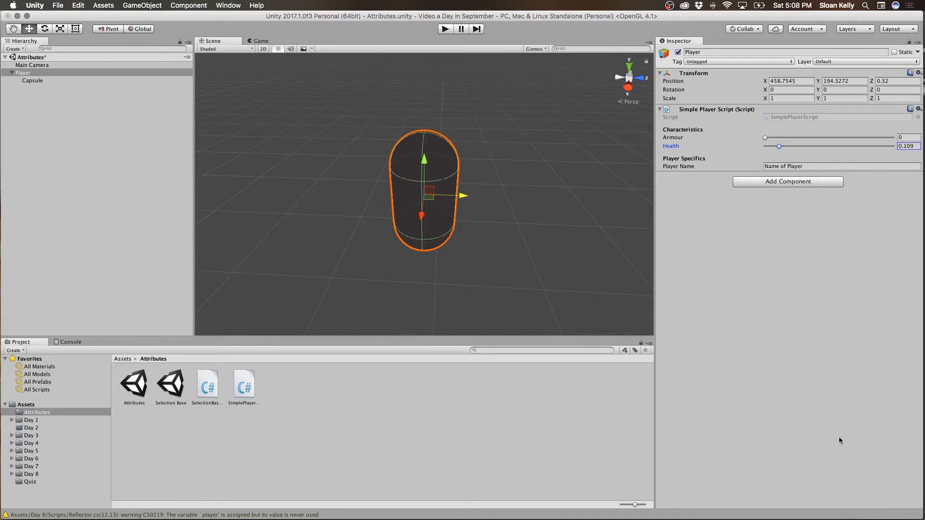
pyautogui.moveTo(758, 148)
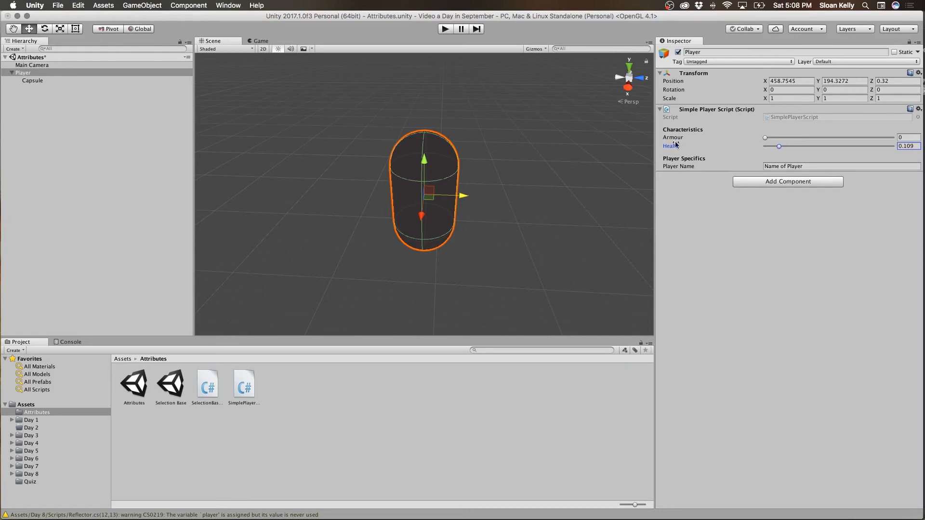
# - Raise Health to about 0.79, use Reset to Default to return it to 0.5, then switch to Visual Studio
pyautogui.moveTo(778, 145); pyautogui.dragTo(866, 145)
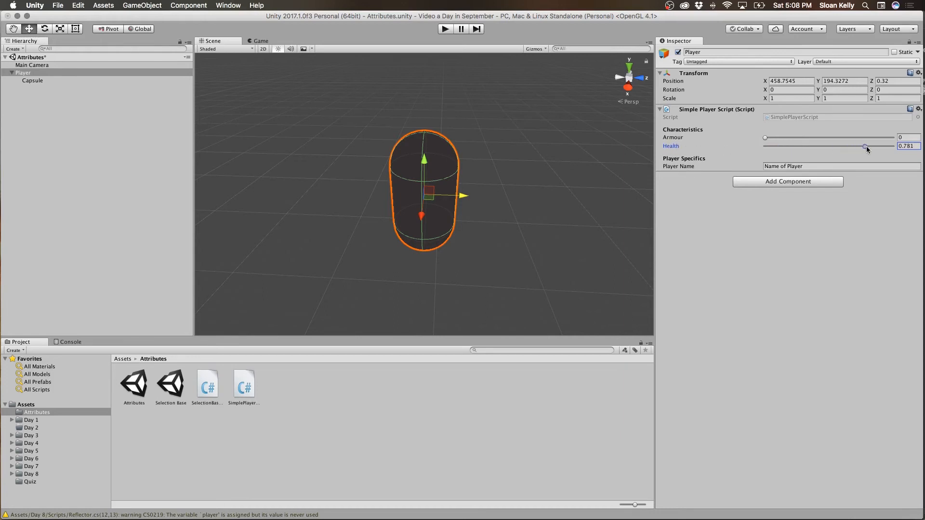
pyautogui.moveTo(864, 145); pyautogui.dragTo(868, 145)
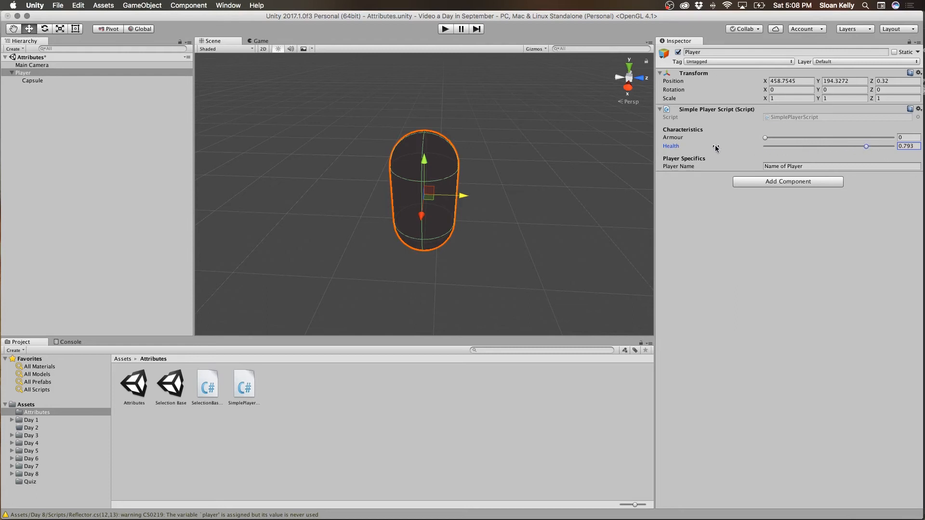
pyautogui.moveTo(716, 148)
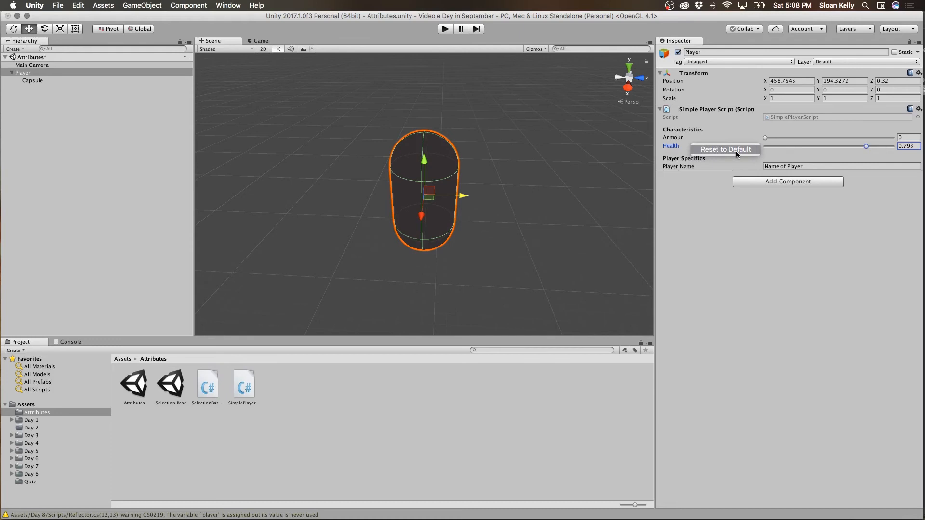
pyautogui.click(725, 150)
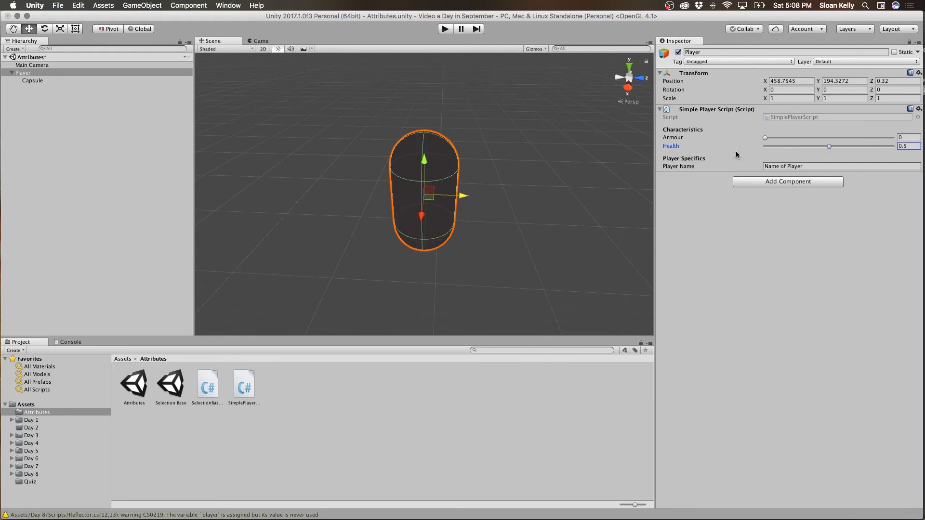
pyautogui.moveTo(625, 148)
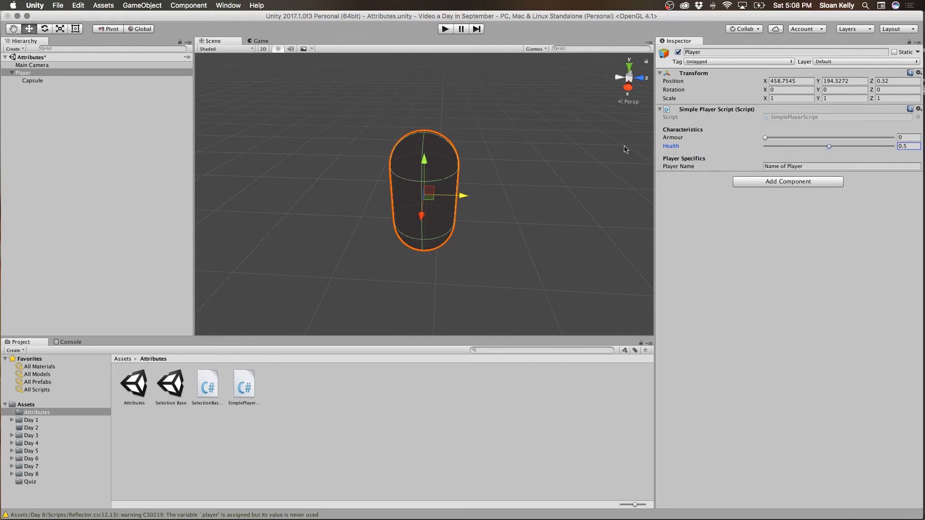
pyautogui.press('cmd+tab')
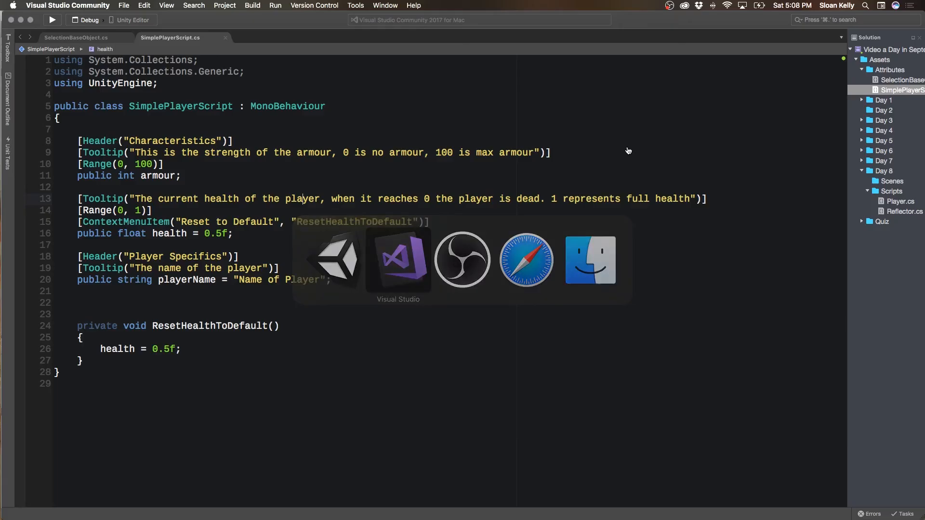